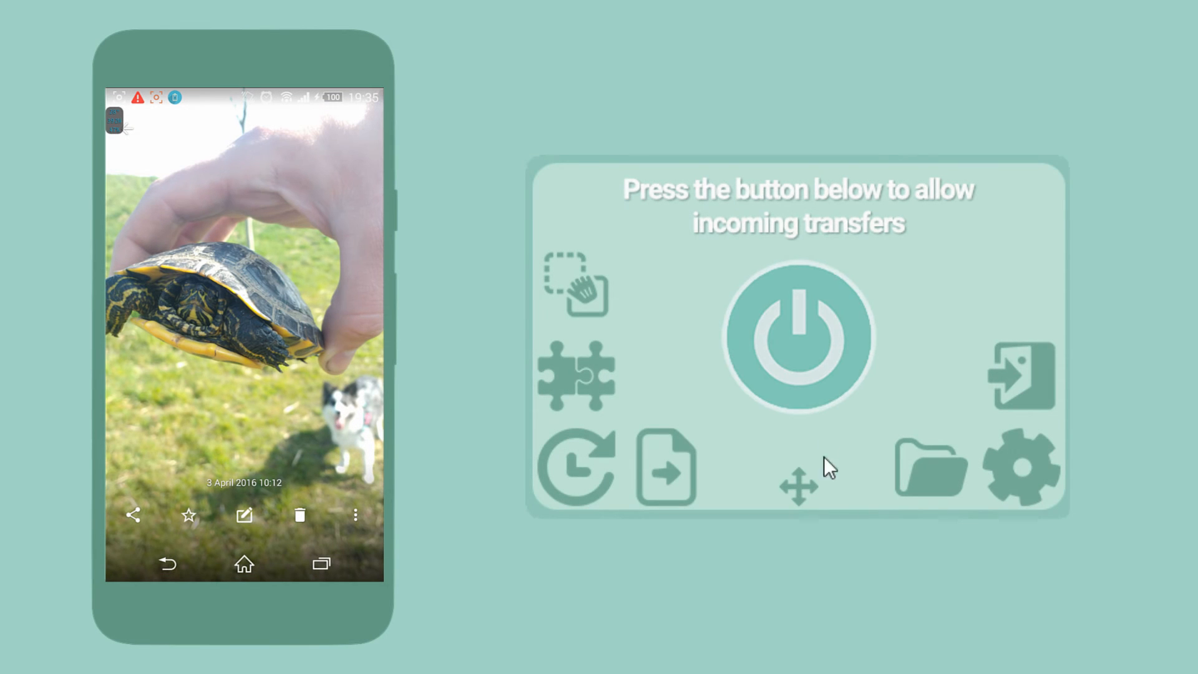
Switch the desktop app on to accept incoming transfers from the phone.
left_click(797, 336)
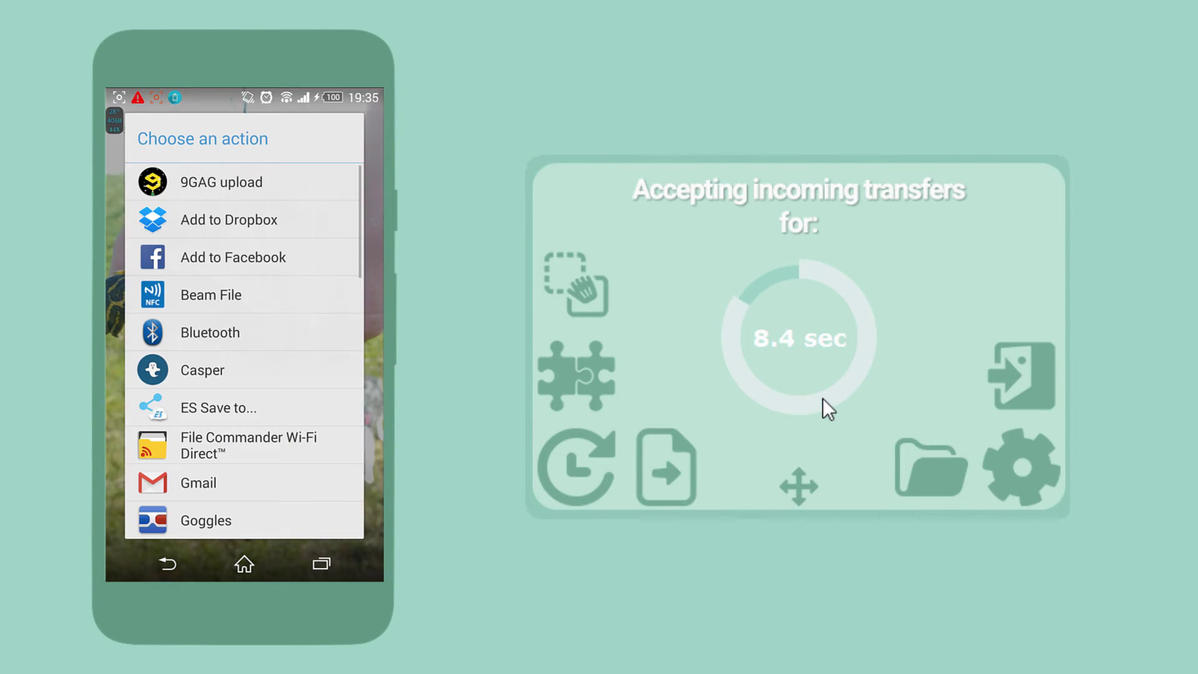
scroll("down", 3)
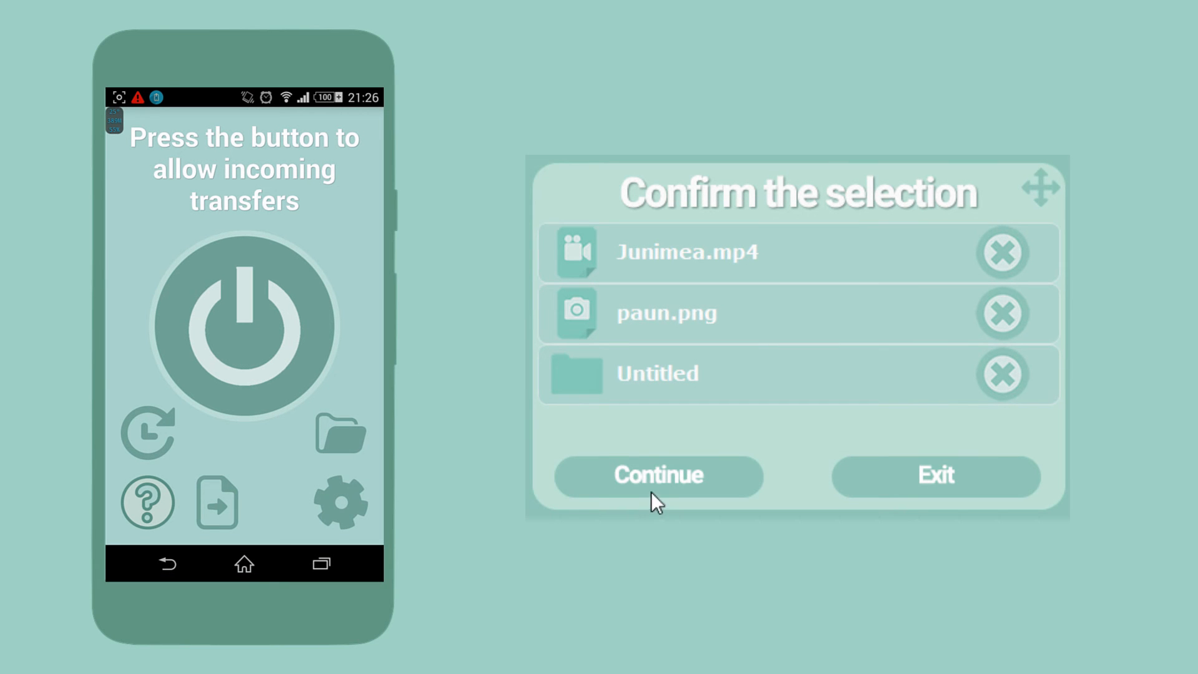
Confirm the selection to start sending Junimea.mp4, paun.png and the Untitled folder.
left_click(657, 475)
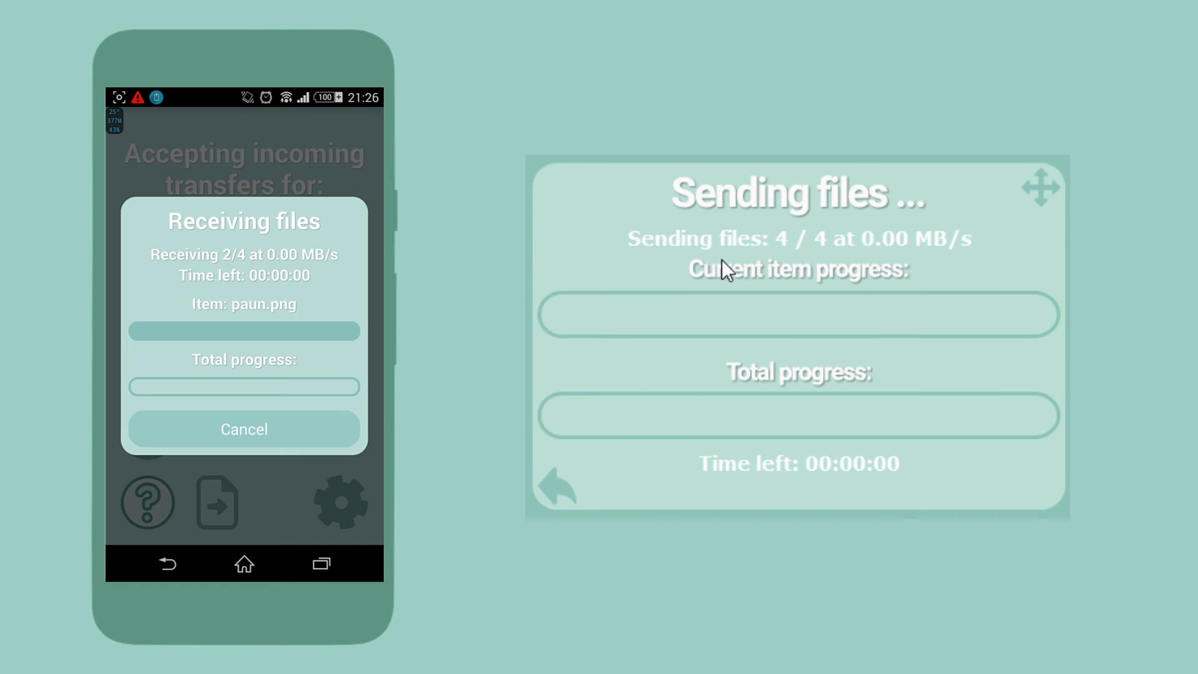